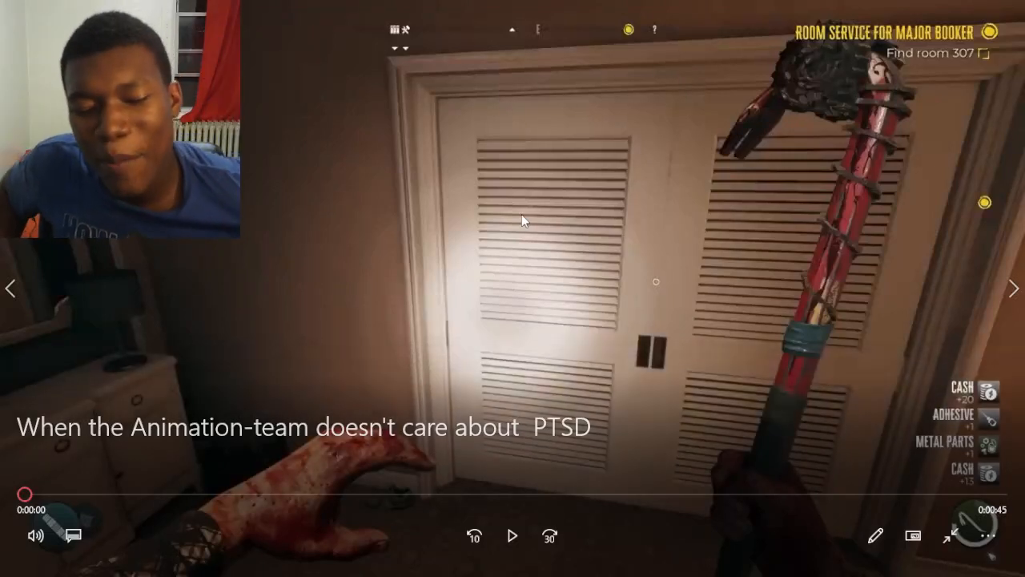
{"action": "left_click", "coordinate": [513, 535]}
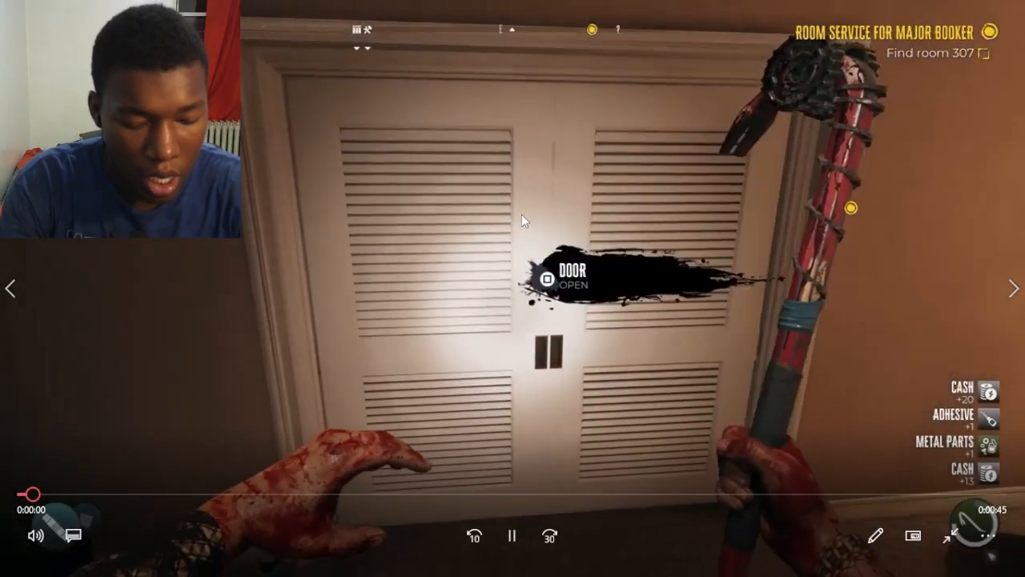